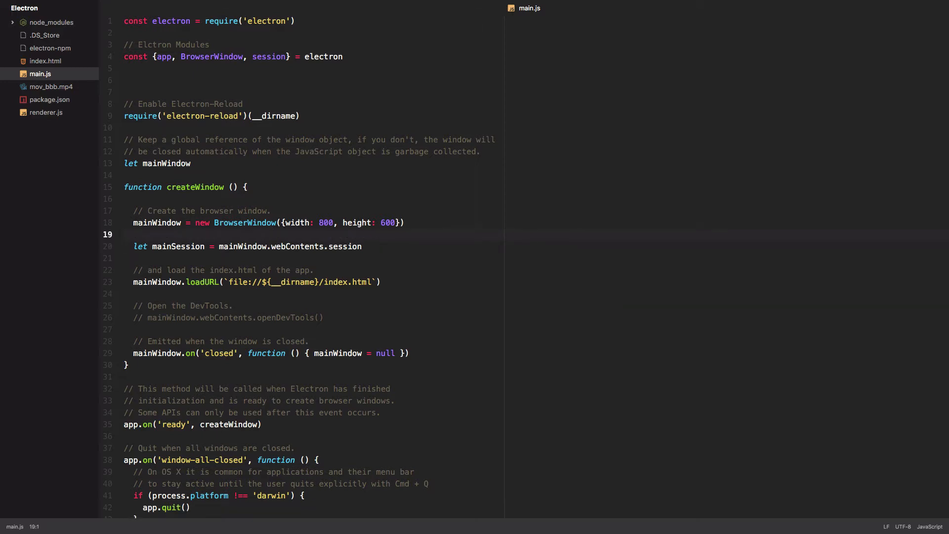
# Below loadURL, add mainSession.cookies.get({}, ...) with a callback that logs cookies
pyautogui.click(124, 234)
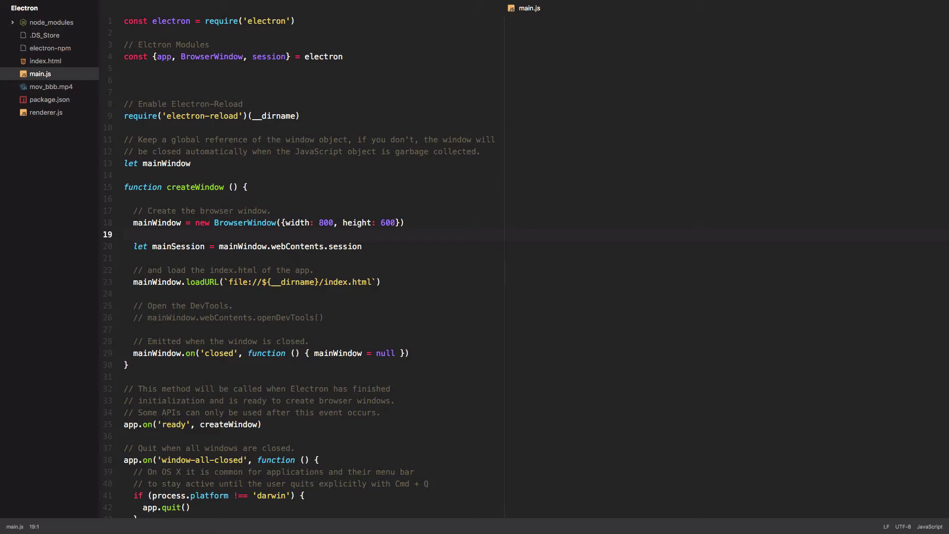
pyautogui.click(124, 234)
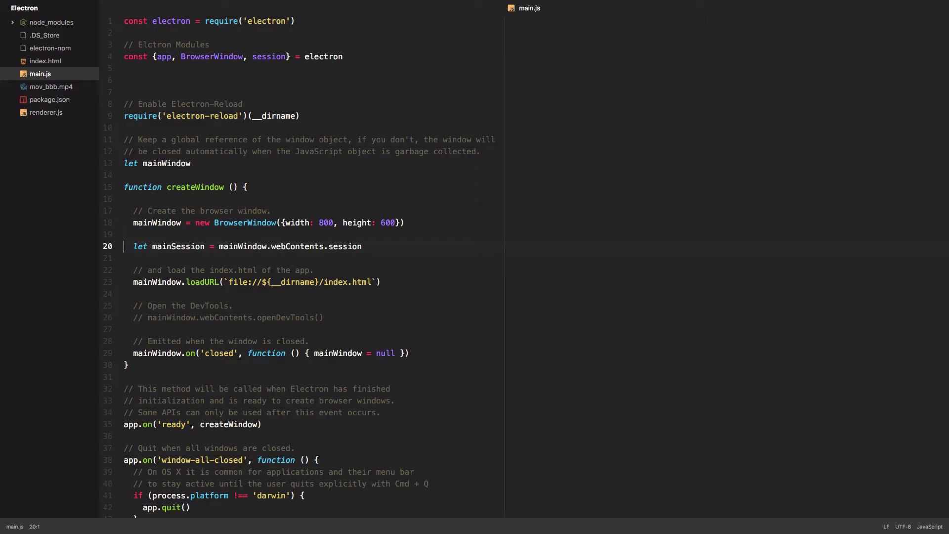
pyautogui.click(243, 282)
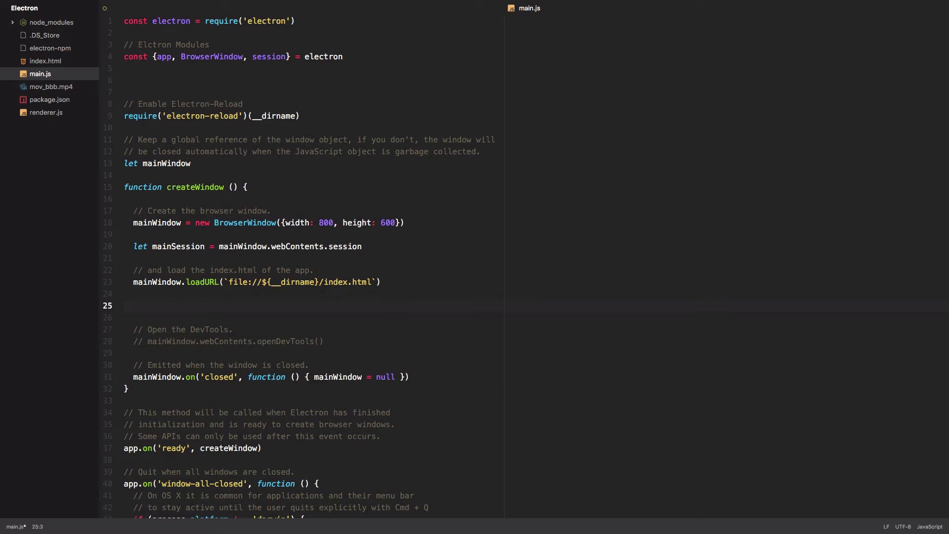
pyautogui.write('mainSession')
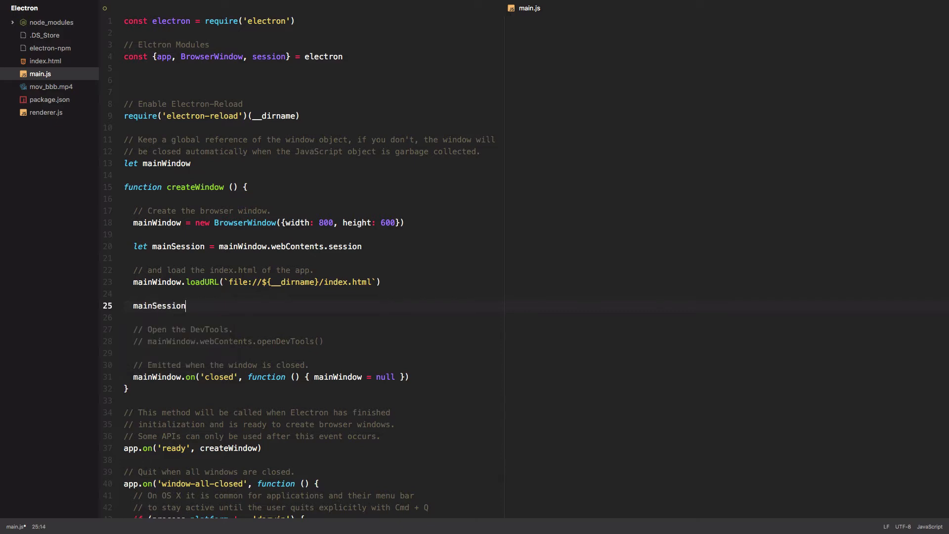
pyautogui.write('.cookies')
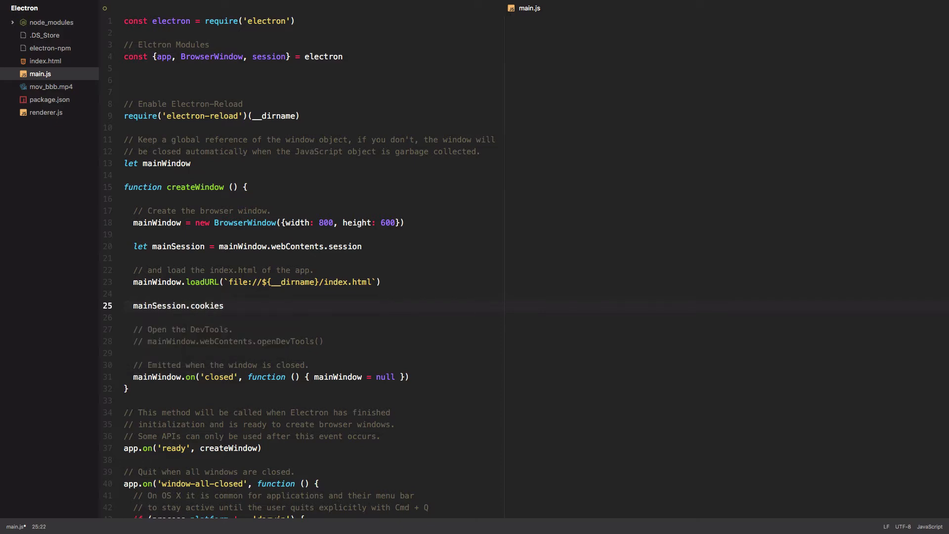
pyautogui.write('.get(')
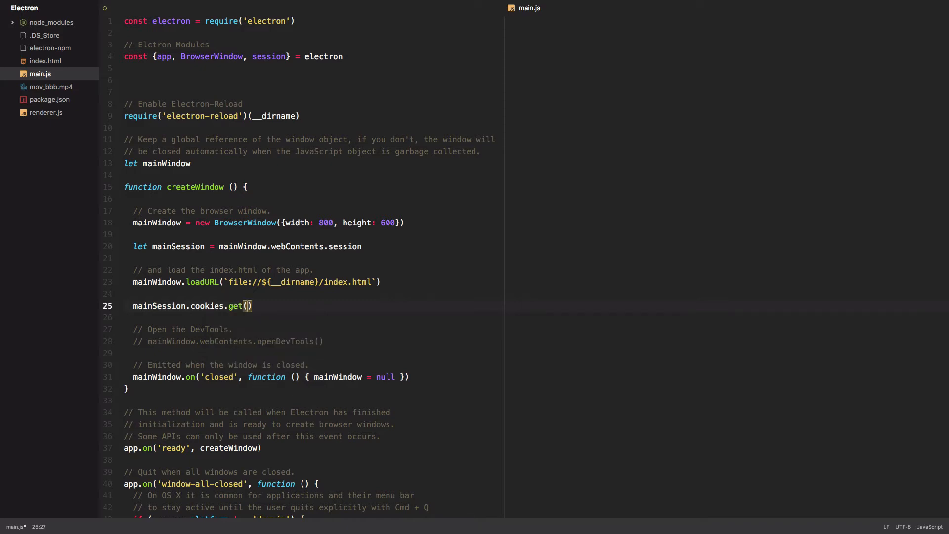
pyautogui.write('{}, (error')
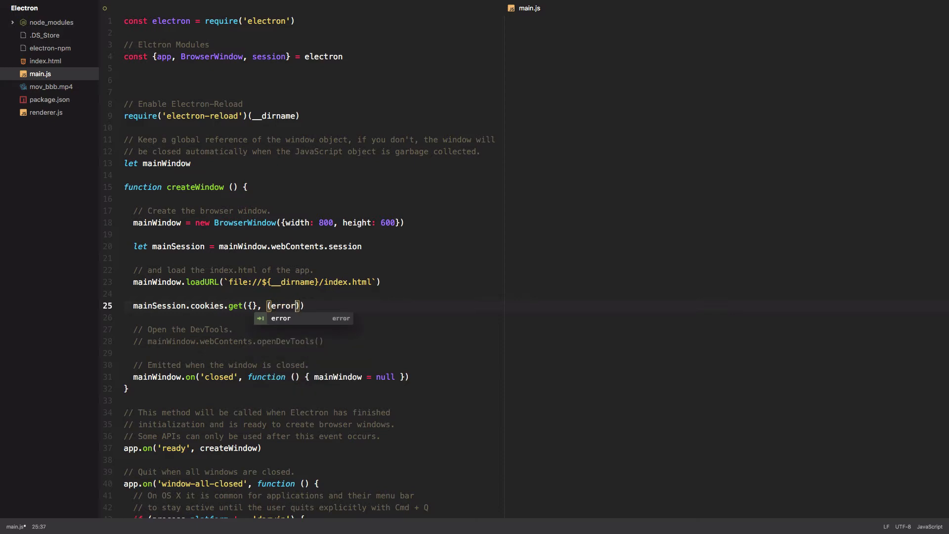
pyautogui.write(', cookies')
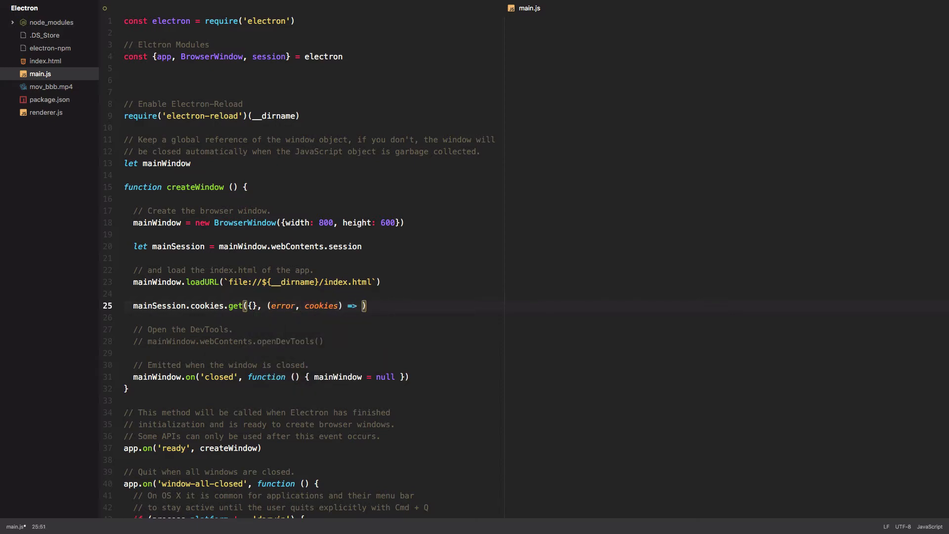
pyautogui.write('console.log()')
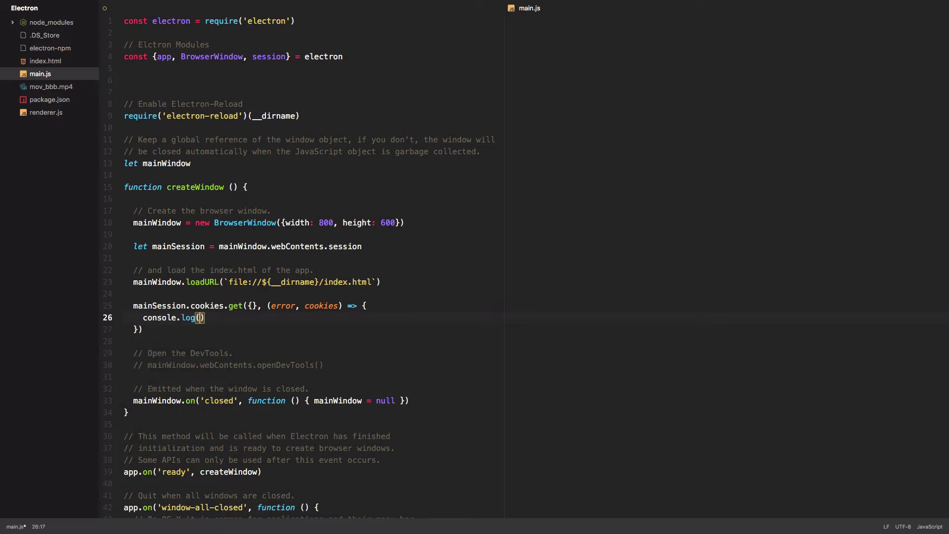
pyautogui.write('cookies')
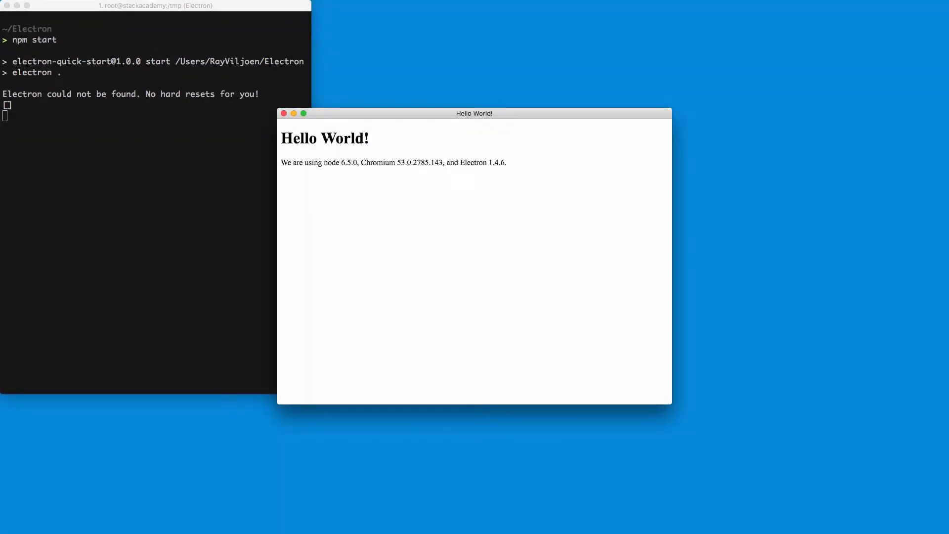
# Launch the Electron app and view its Hello World window with version info
pyautogui.click(283, 113)
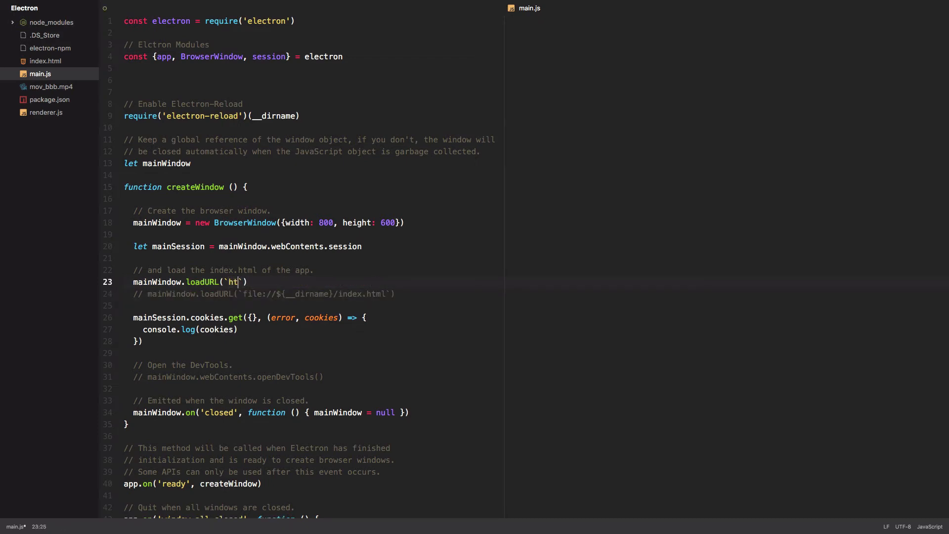
pyautogui.write('tps://')
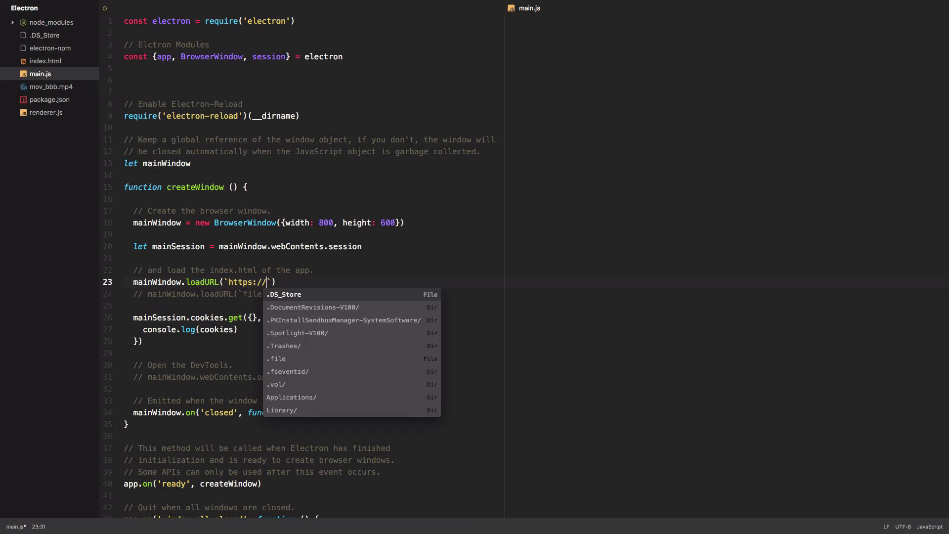
pyautogui.write('github.c')
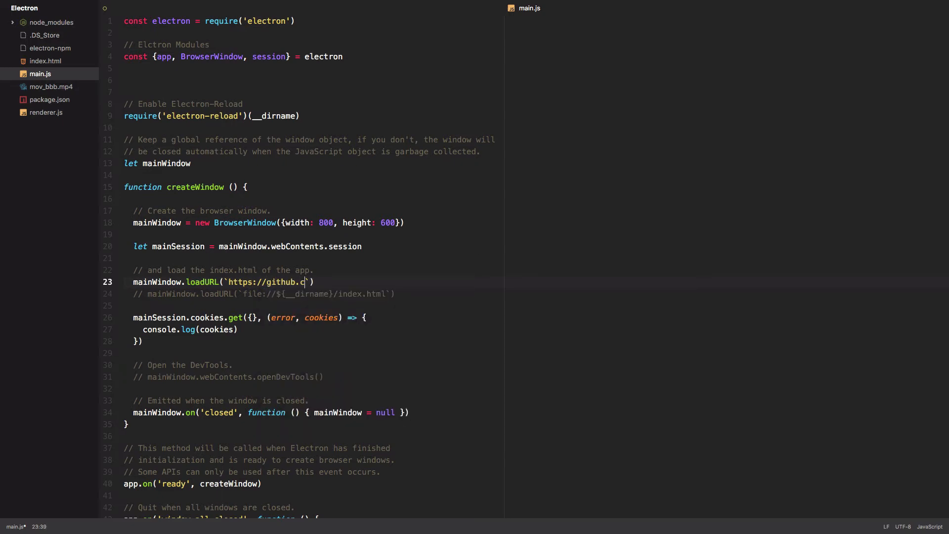
pyautogui.write('om')
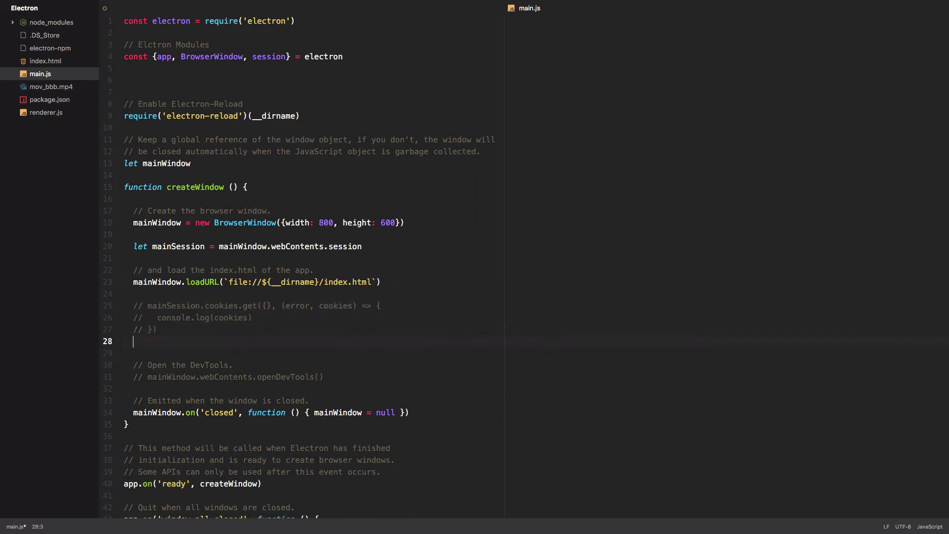
pyautogui.write('mainSession.')
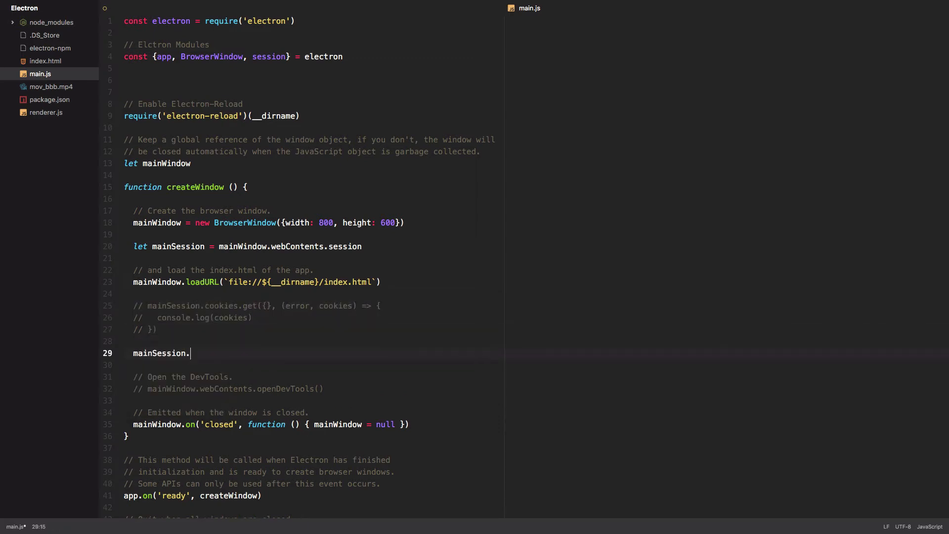
pyautogui.write('cookies.set(')
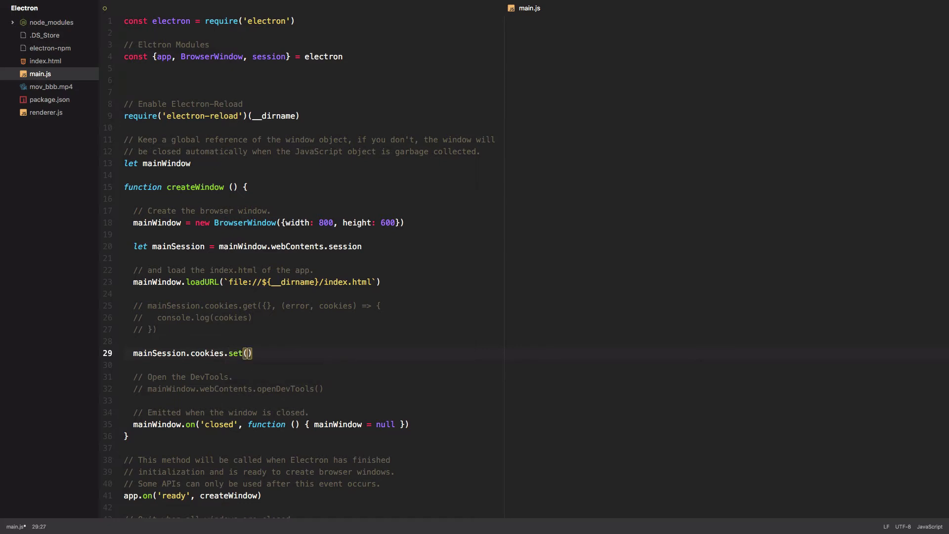
pyautogui.write('{')
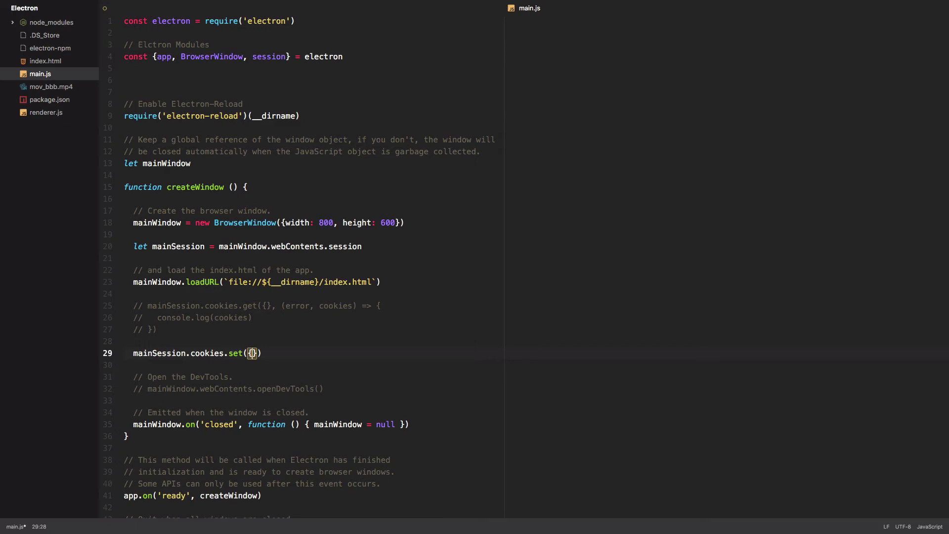
pyautogui.write('url:')
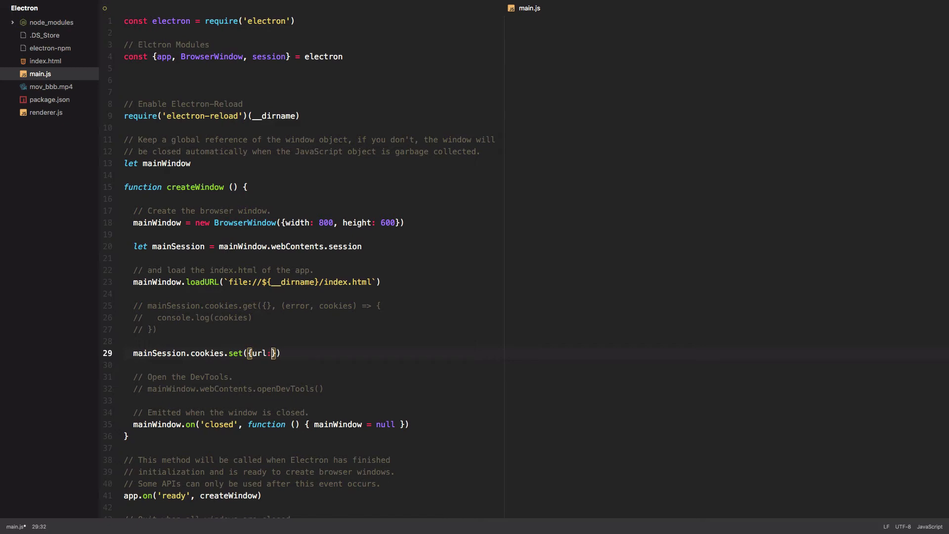
pyautogui.write("'https:/")
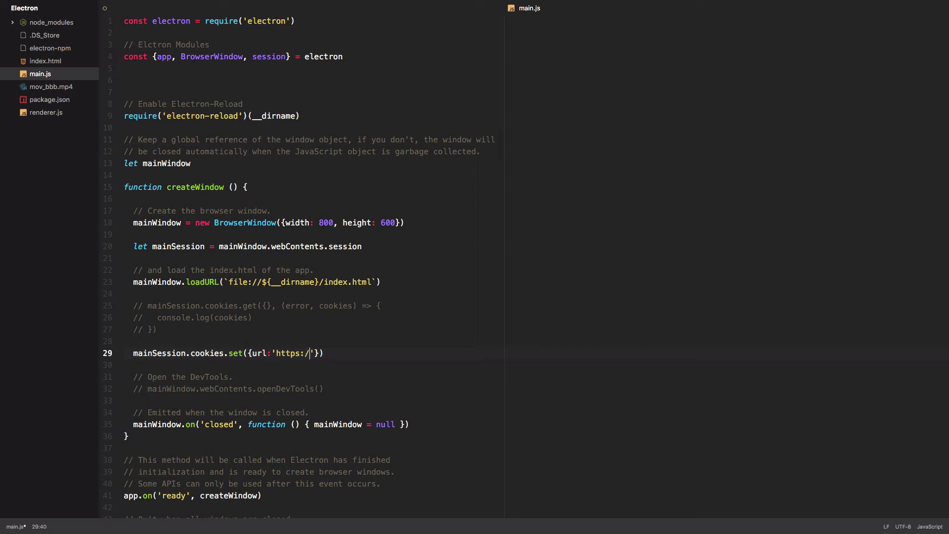
pyautogui.write('myapp')
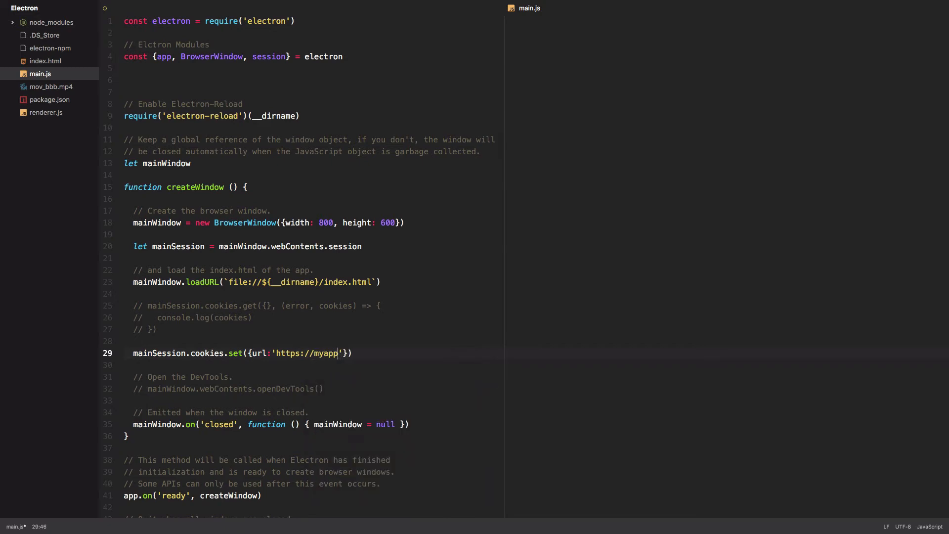
pyautogui.write(".com',")
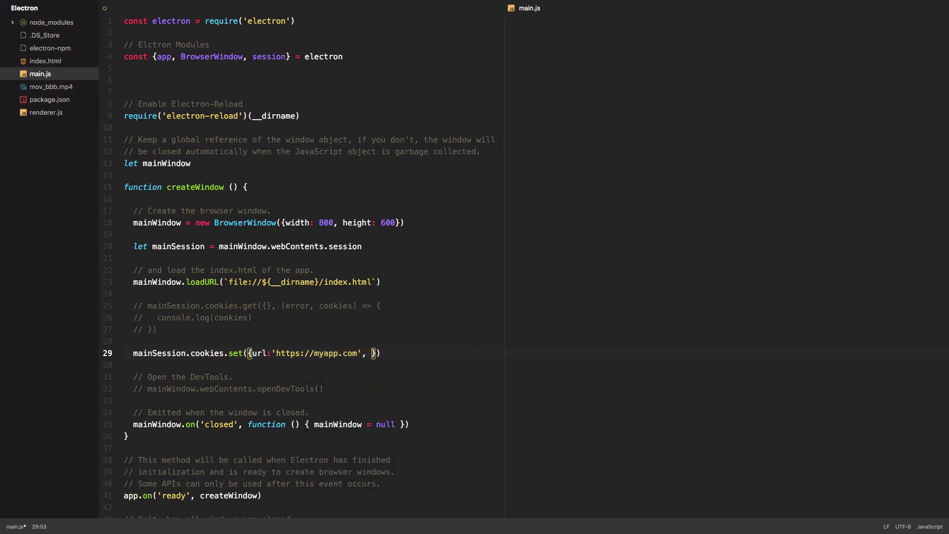
# Add name cookie1, value cookie_value, domain myapp.com, and an error callback
pyautogui.write("name:'co'")
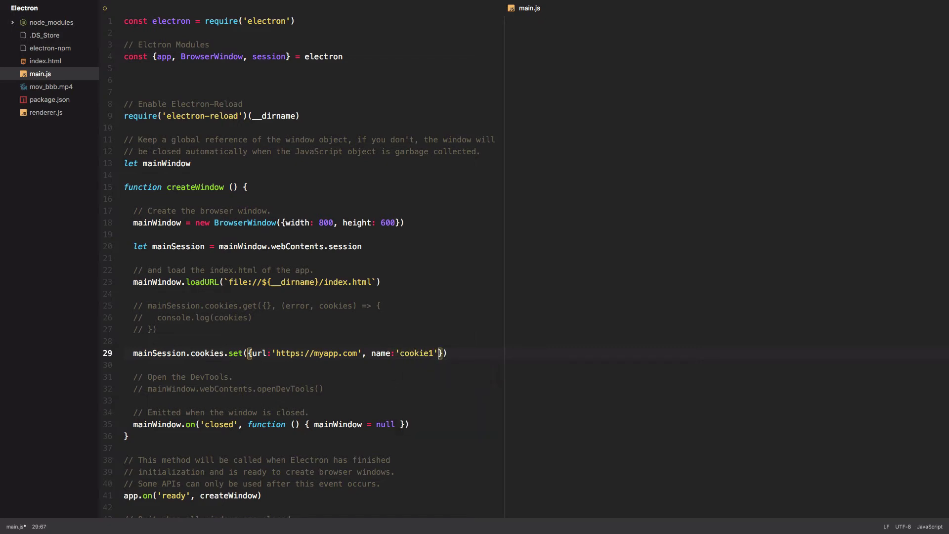
pyautogui.write(', value:')
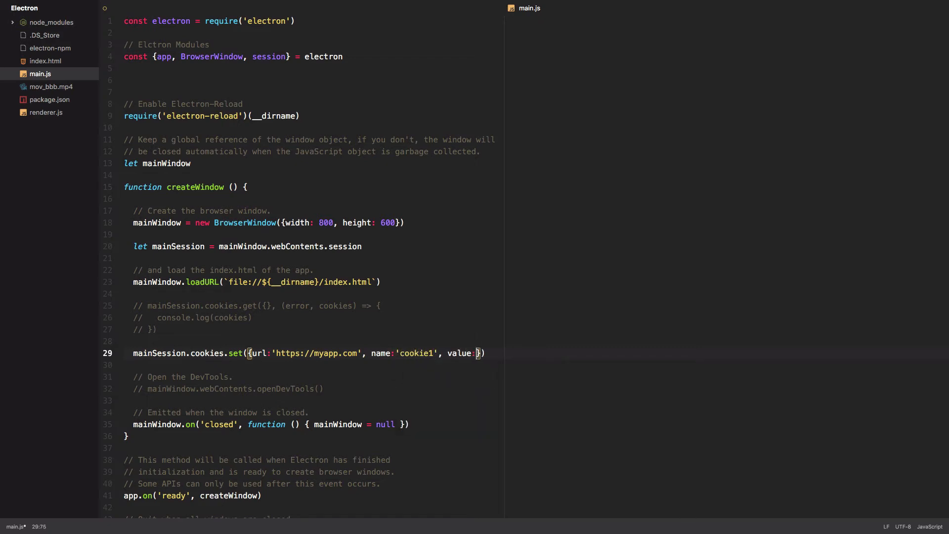
pyautogui.write("'cookie'")
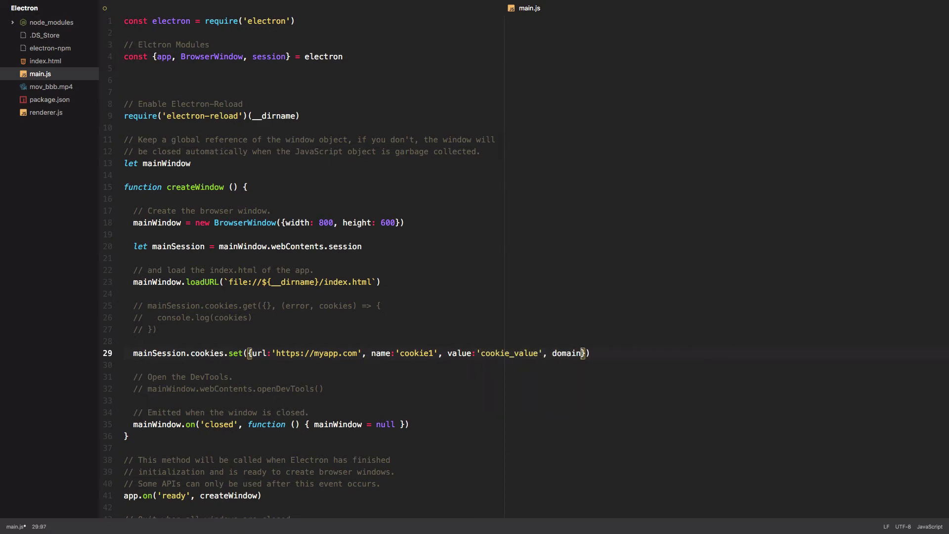
pyautogui.write(": ''")
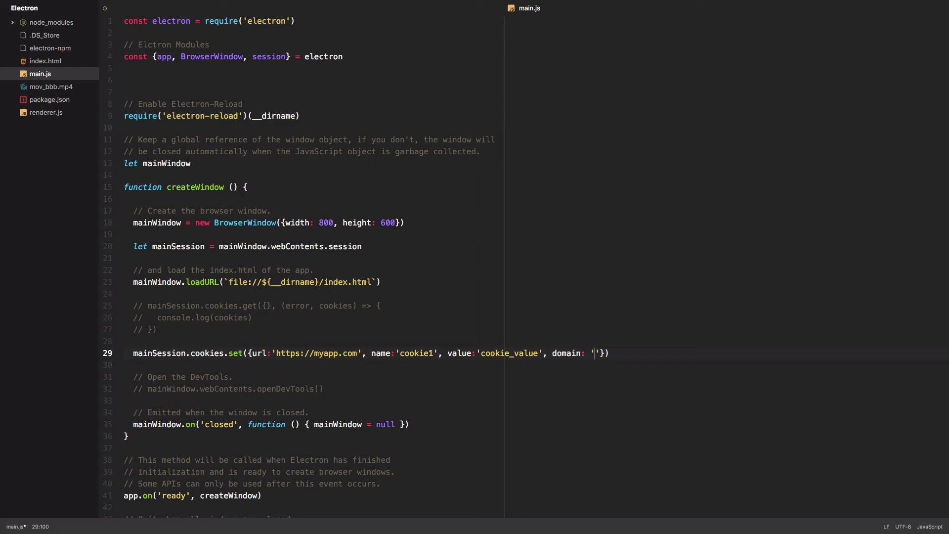
pyautogui.write('myapp.com')
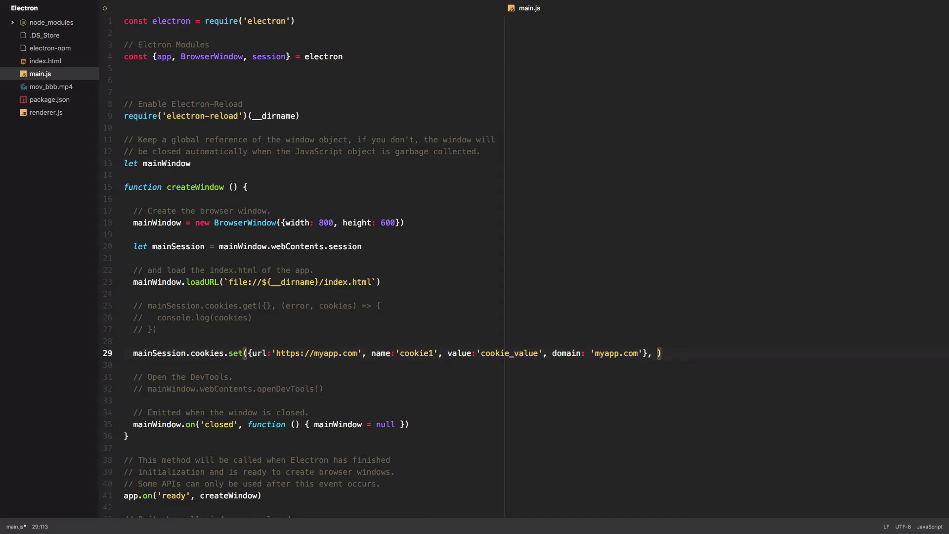
pyautogui.write('(')
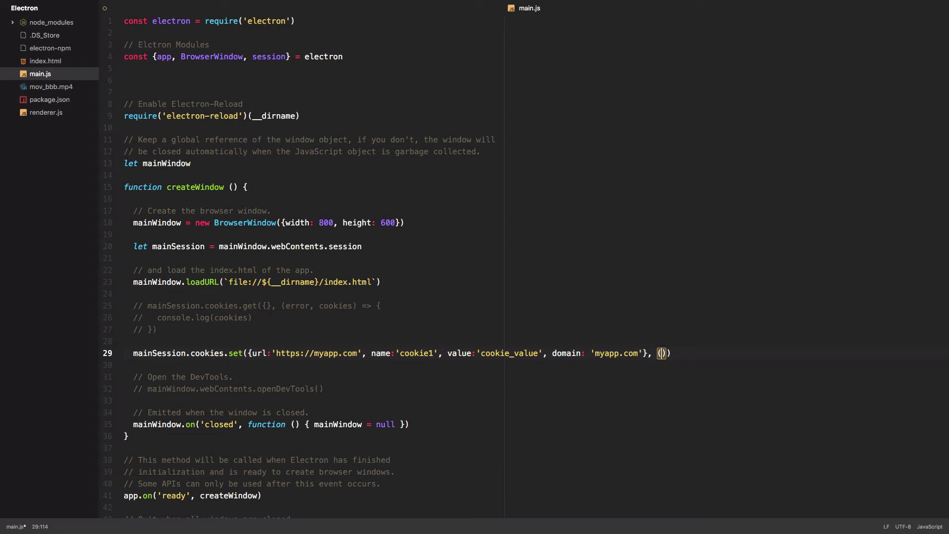
pyautogui.write('error')
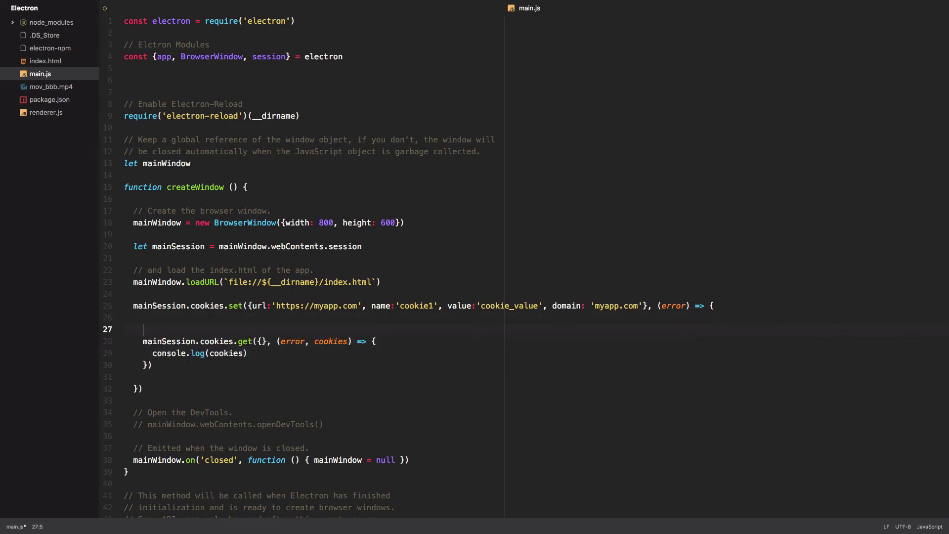
# Add console.log('Cookies Set') inside the cookies.set callback
pyautogui.write('console.log()')
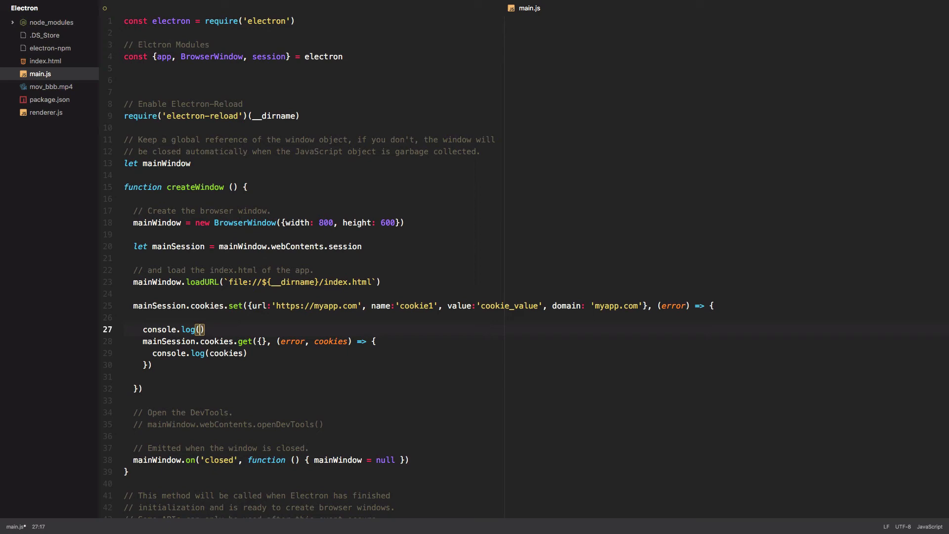
pyautogui.write("'Cookies Set")
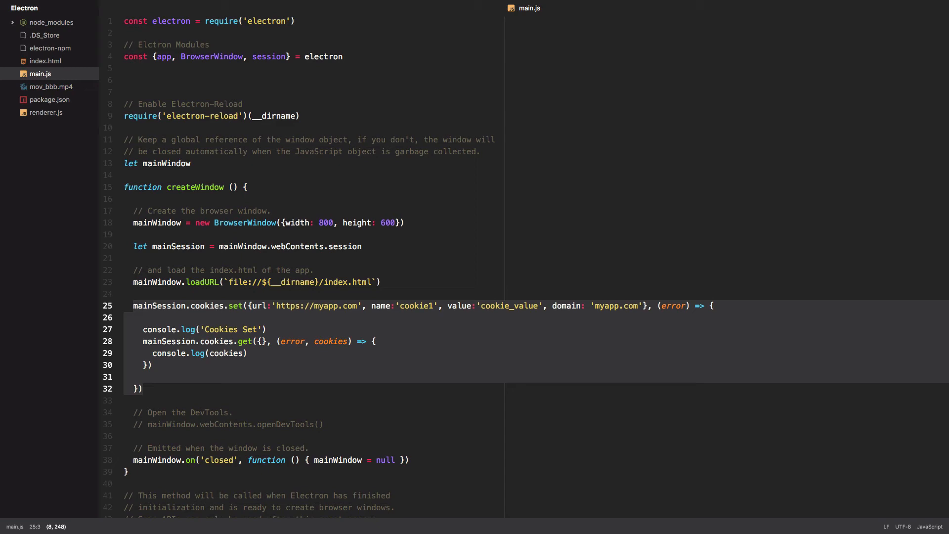
pyautogui.press('cmd+/')
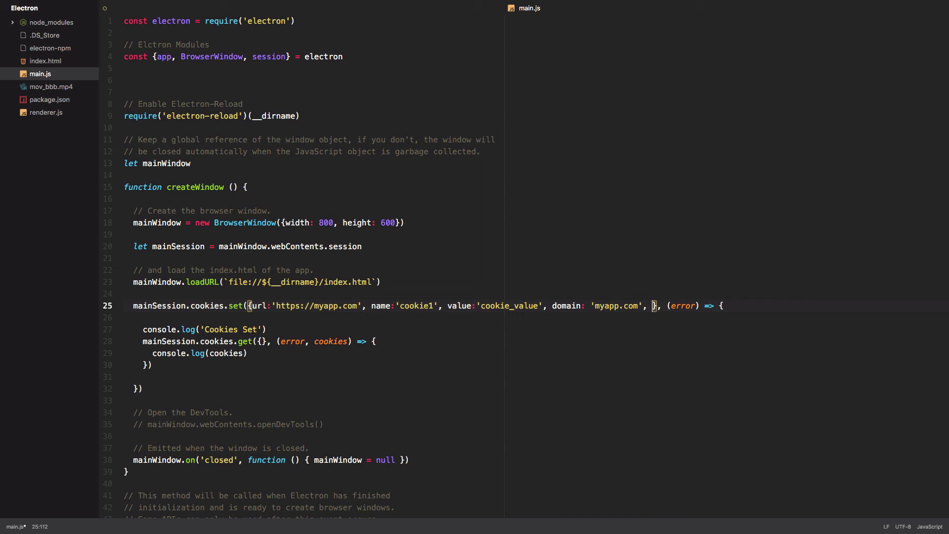
pyautogui.write('expirationDate:')
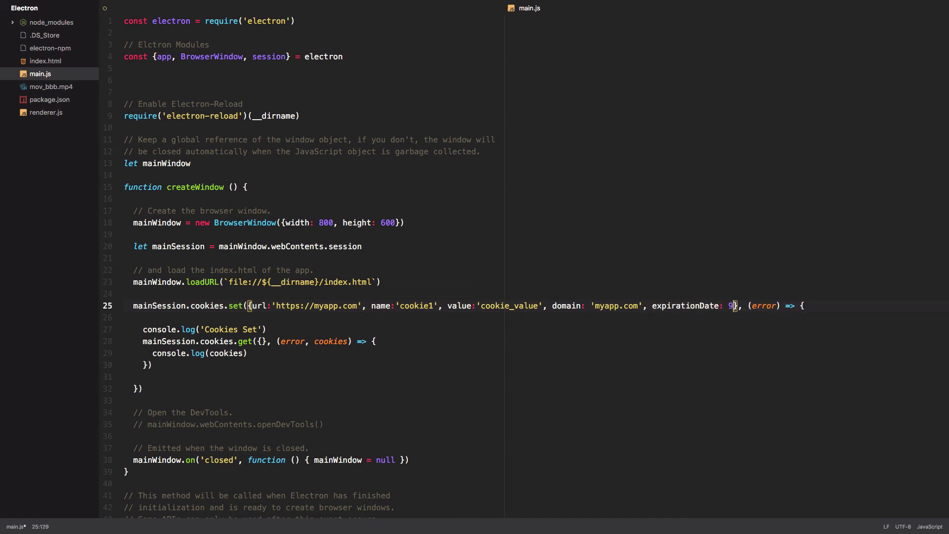
pyautogui.write('99999999999')
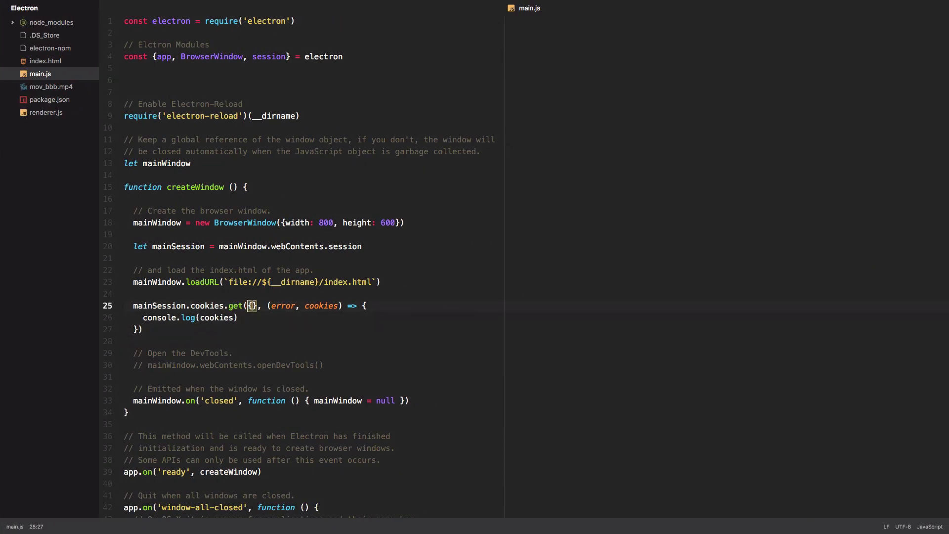
# Put name:'cookie1' into the cookies.get filter object
pyautogui.write('name:')
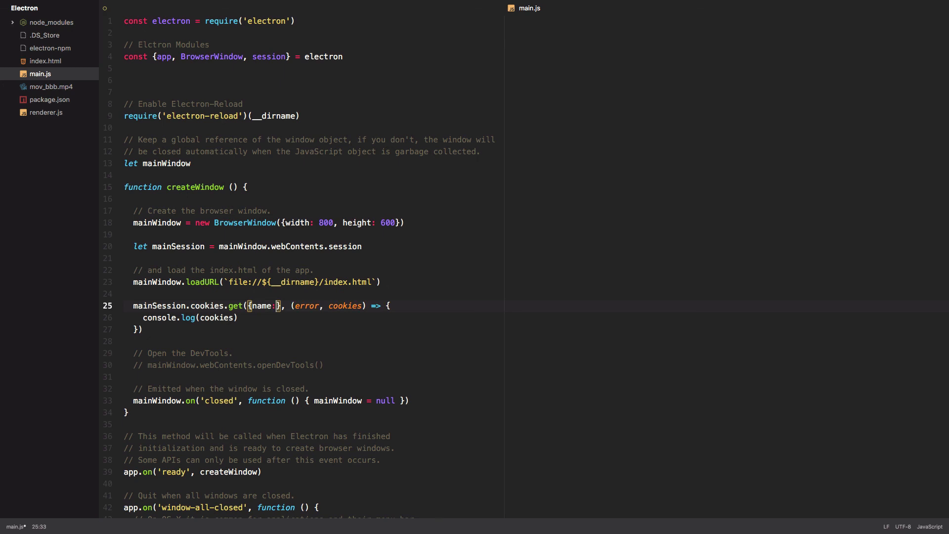
pyautogui.write("'")
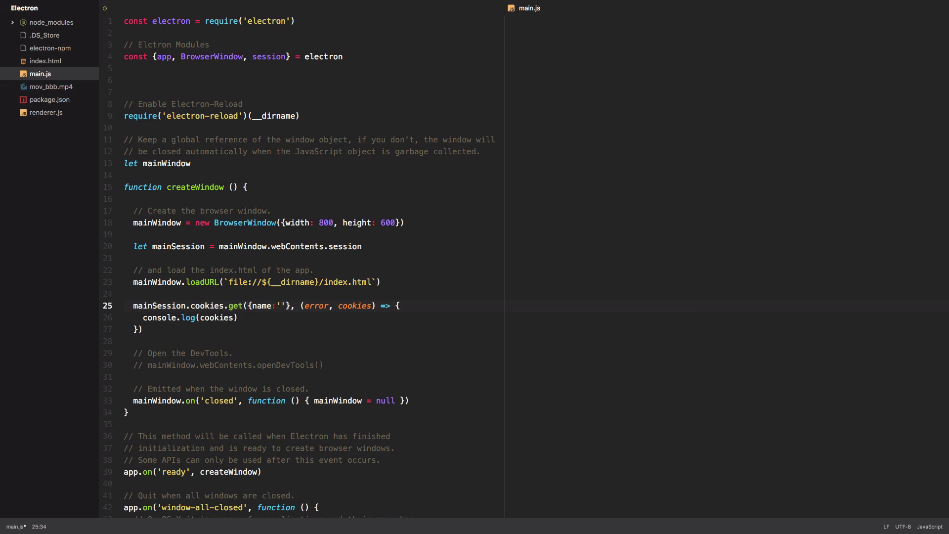
pyautogui.write('cookie1')
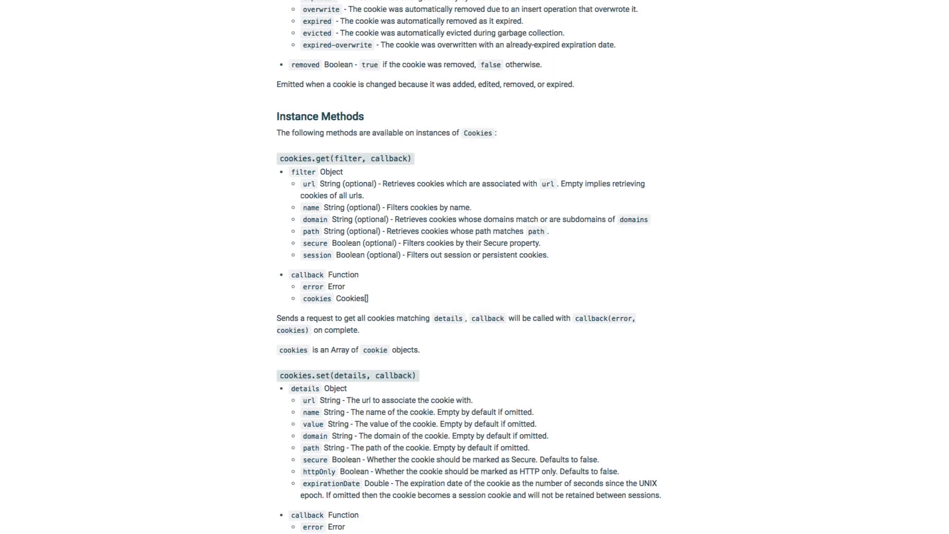
# Scroll the Electron Cookies docs down to cookies.set and cookies.remove
pyautogui.scroll(-3)
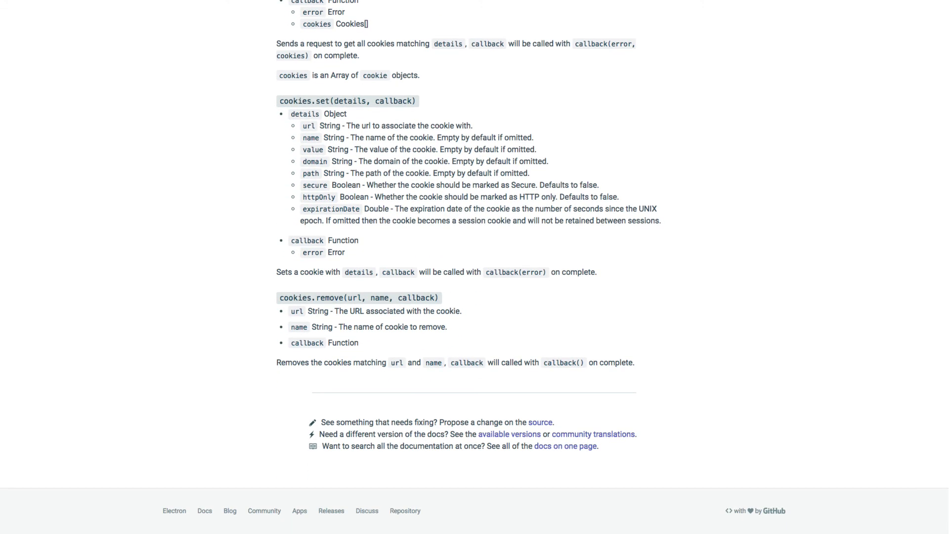